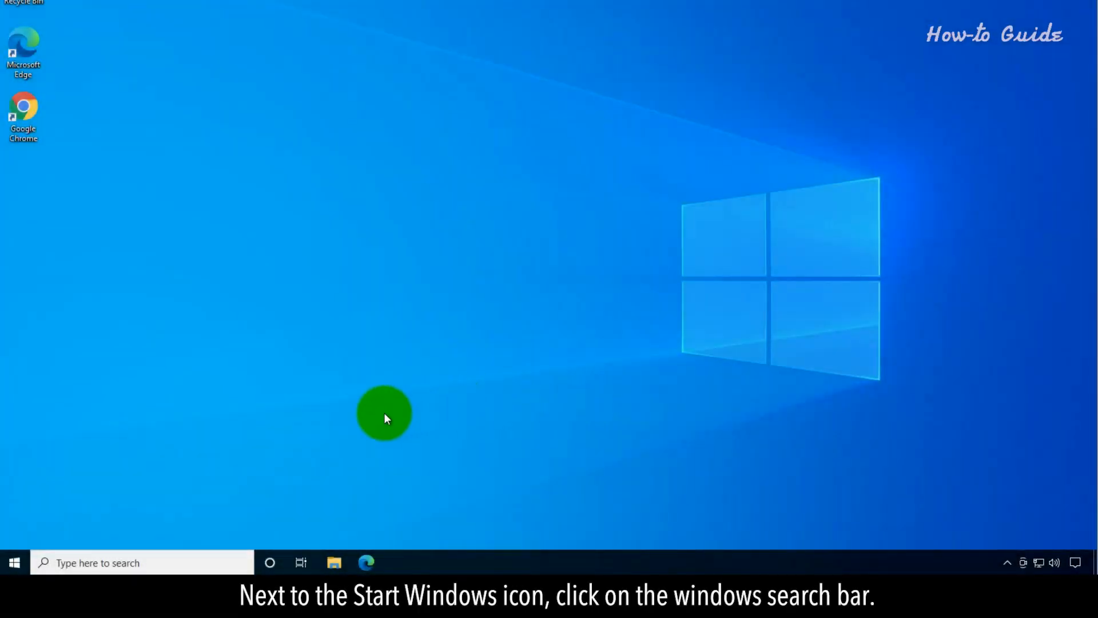
- Search Windows for 'bitlocker' to bring up Manage BitLocker
{"action": "left_click", "coordinate": [140, 562]}
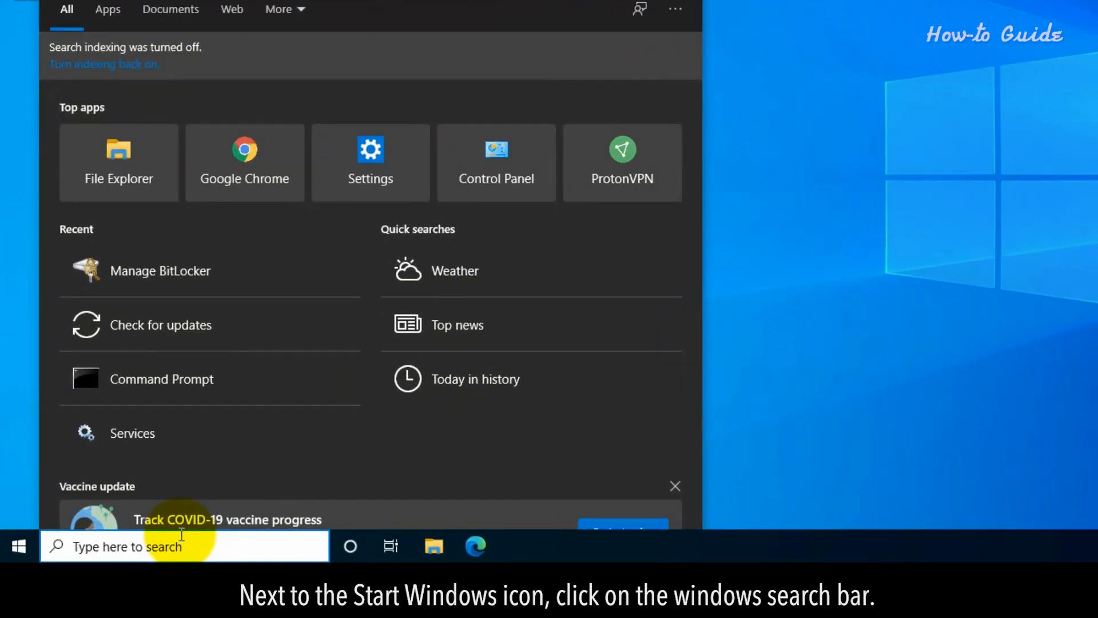
{"action": "type", "text": "bit"}
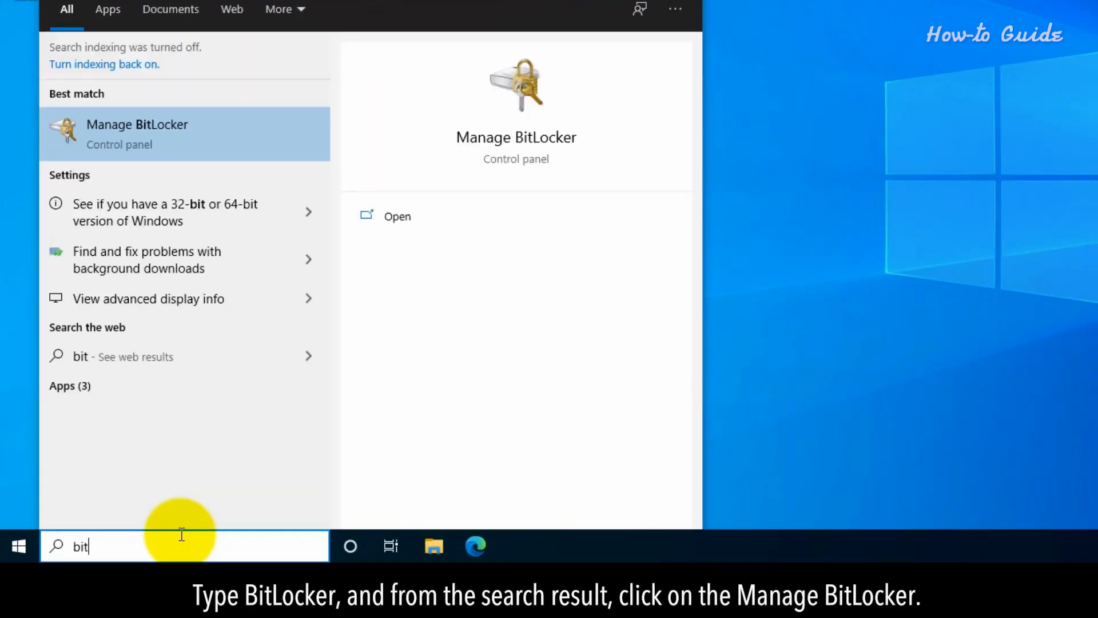
{"action": "type", "text": "locker"}
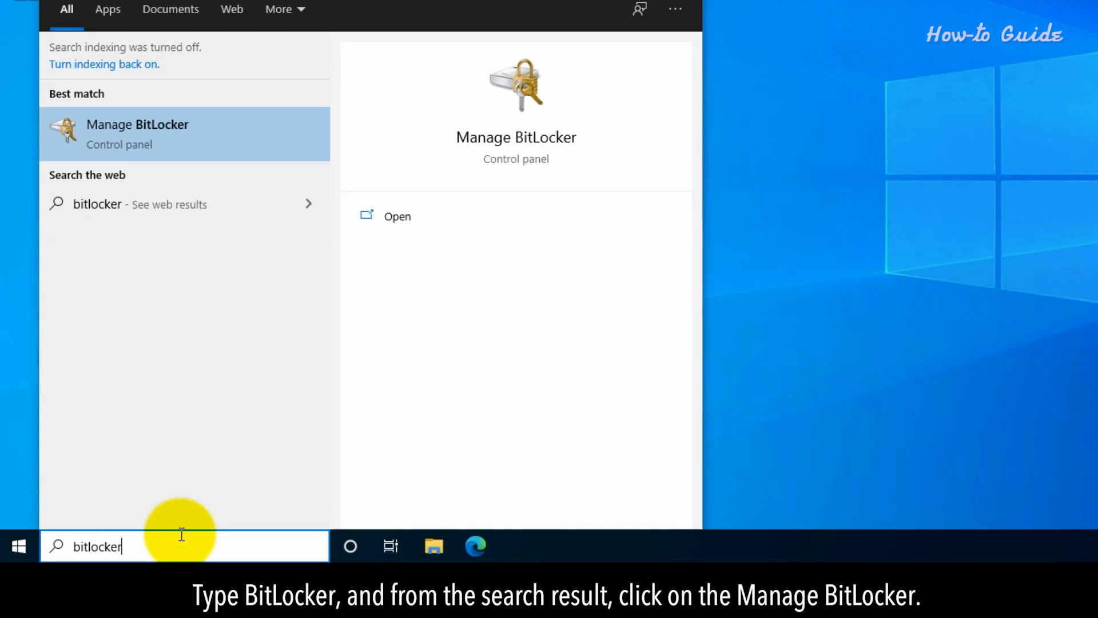
- Open Manage BitLocker, confirm drive C: shows BitLocker off, and close the window
{"action": "left_click", "coordinate": [137, 134]}
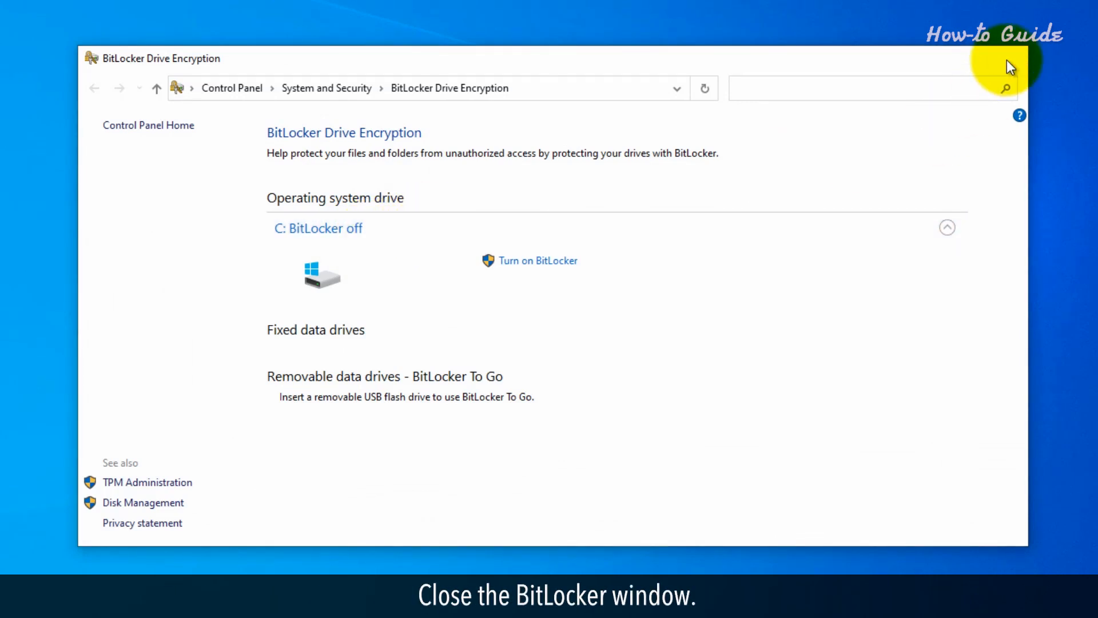
{"action": "left_click", "coordinate": [1011, 58]}
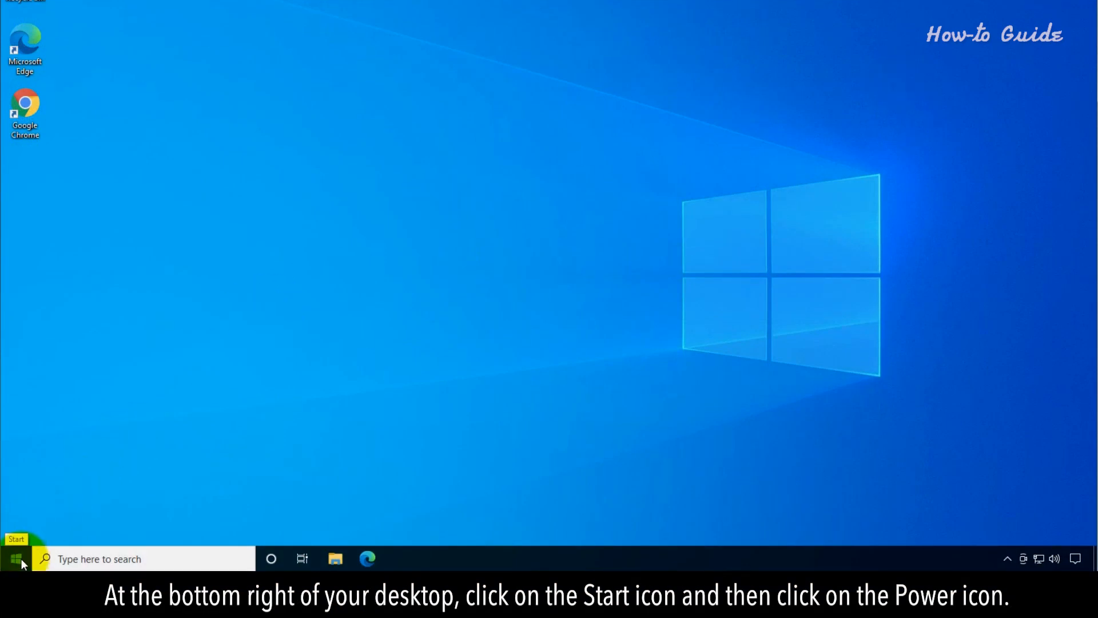
- From the Start menu's Power options, Shift-restart into the recovery environment
{"action": "left_click", "coordinate": [11, 558]}
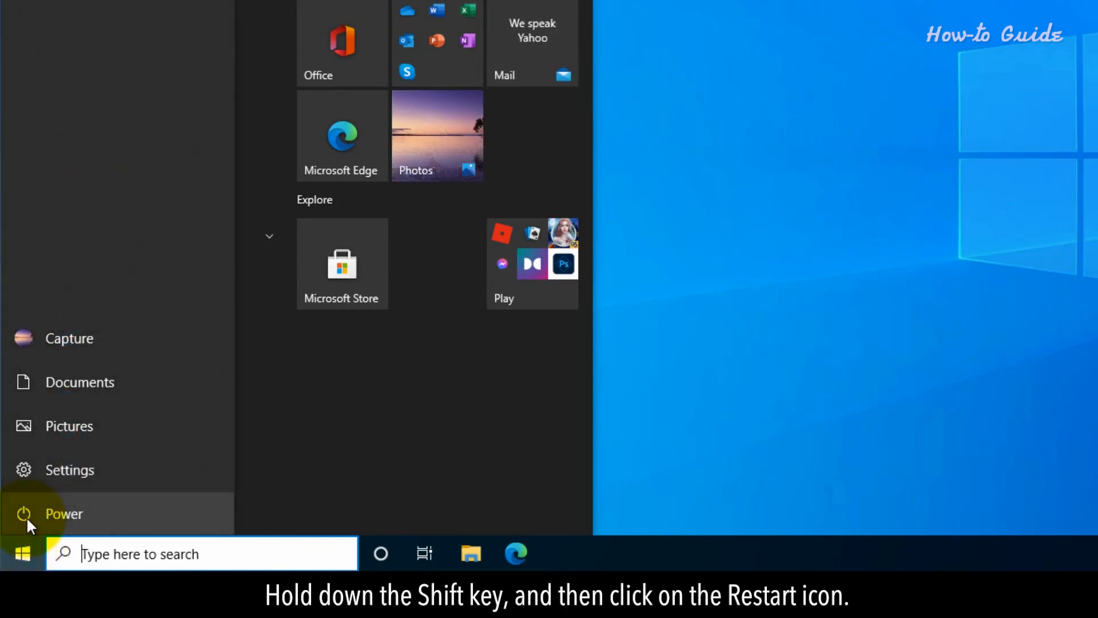
{"action": "left_click", "coordinate": [63, 514]}
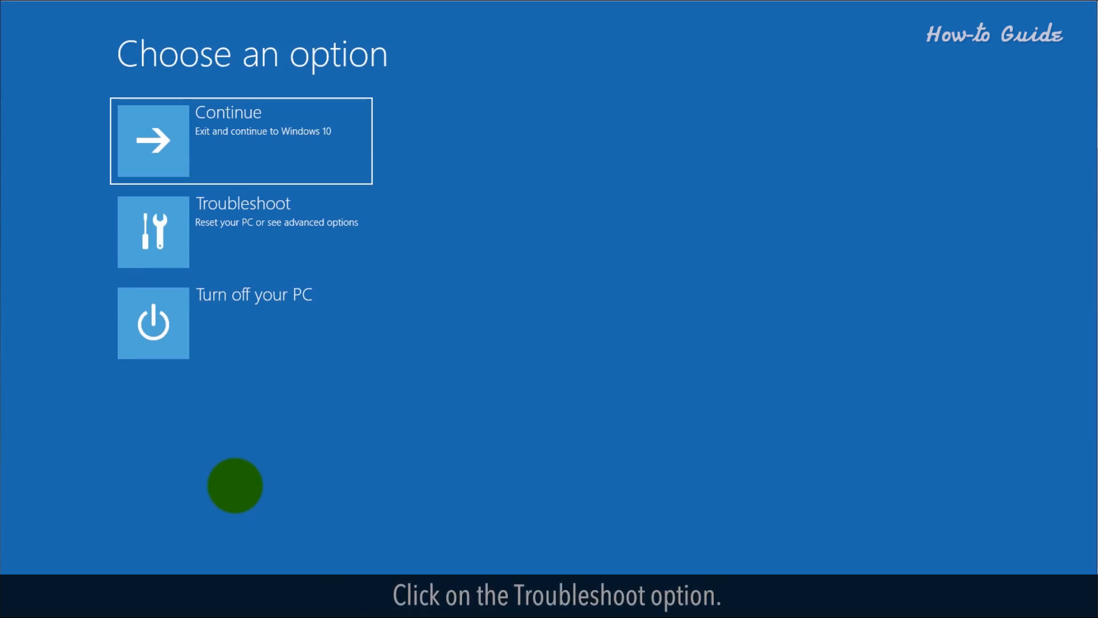
- Navigate Troubleshoot, then Advanced options, to the Startup Settings screen
{"action": "left_click", "coordinate": [242, 231]}
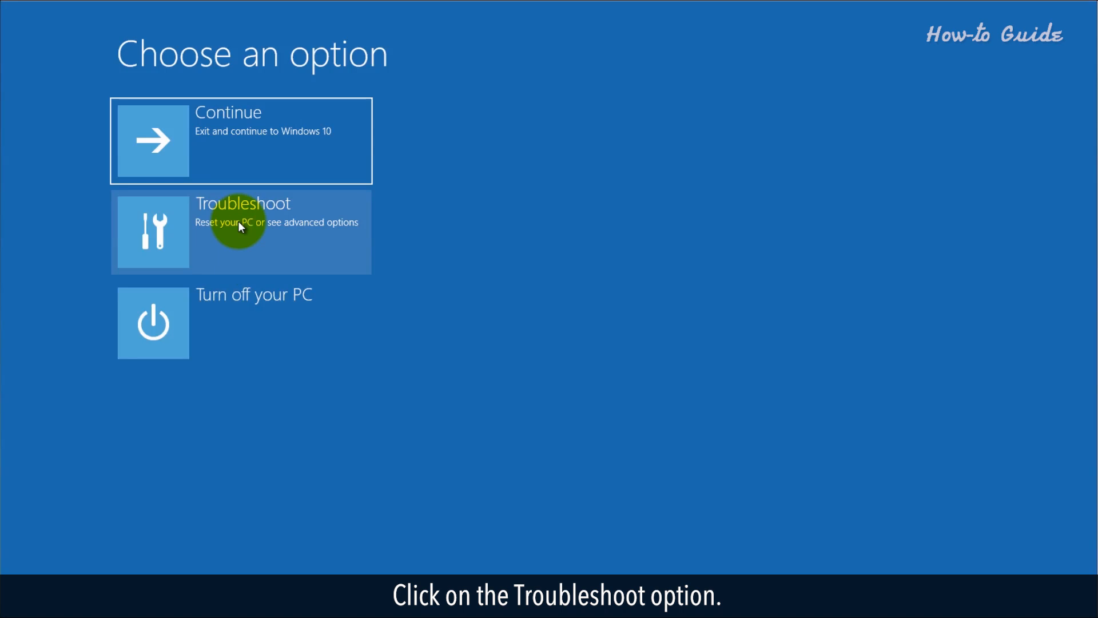
{"action": "left_click", "coordinate": [241, 231]}
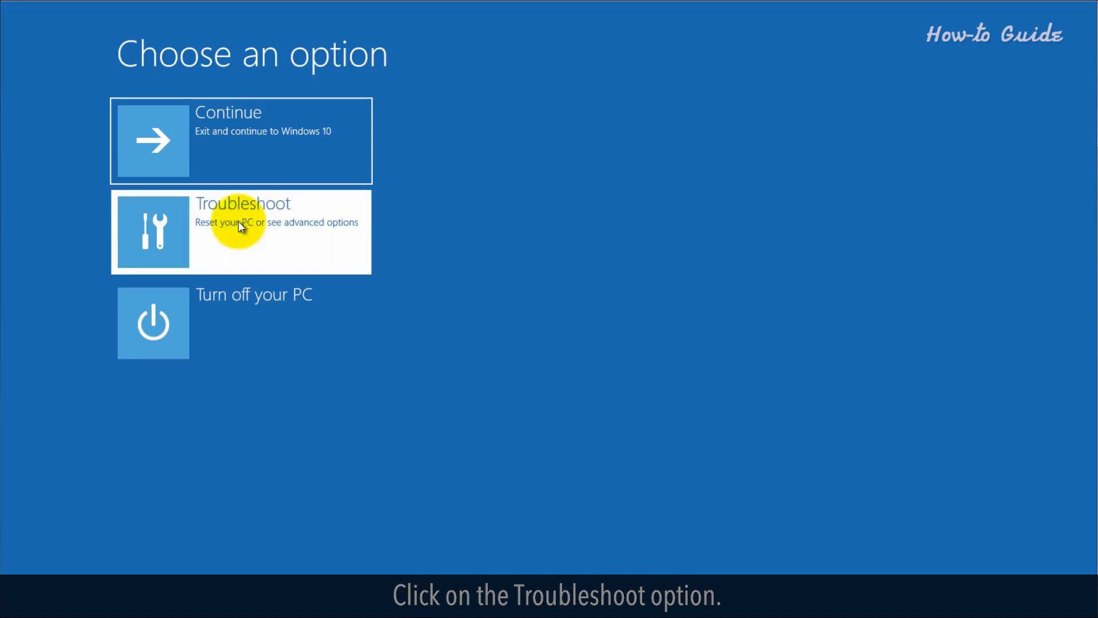
{"action": "left_click", "coordinate": [240, 231]}
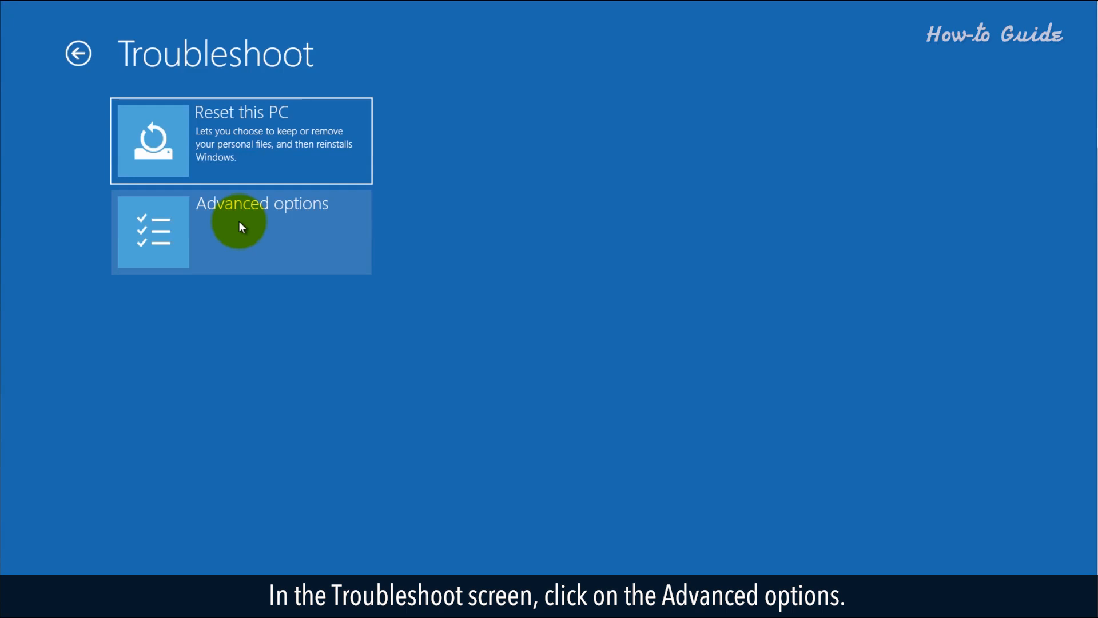
{"action": "left_click", "coordinate": [240, 231]}
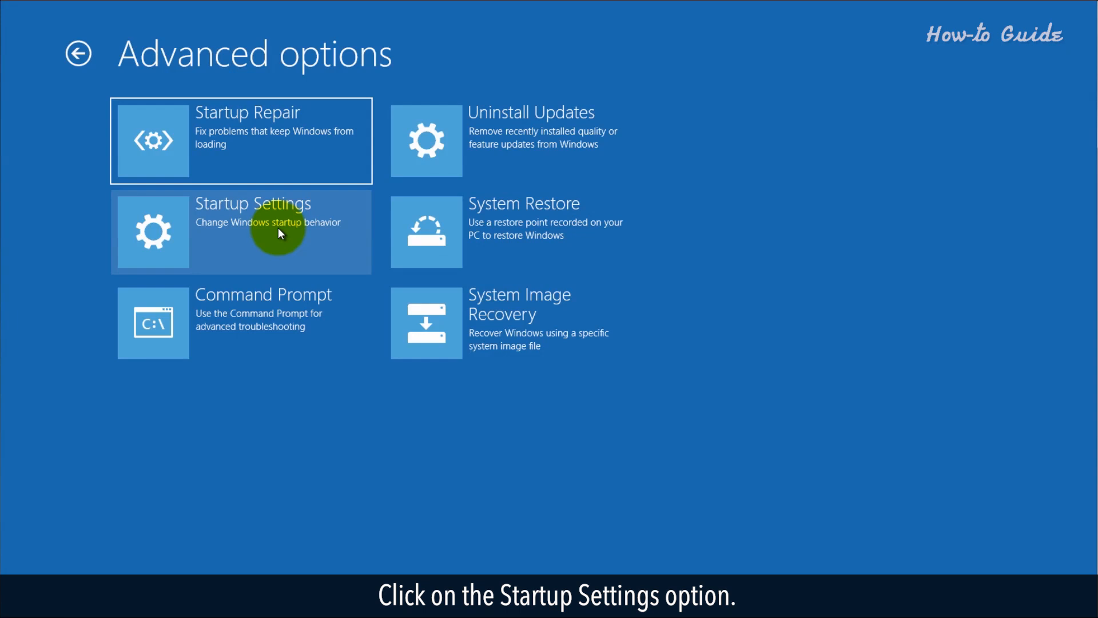
{"action": "left_click", "coordinate": [253, 231]}
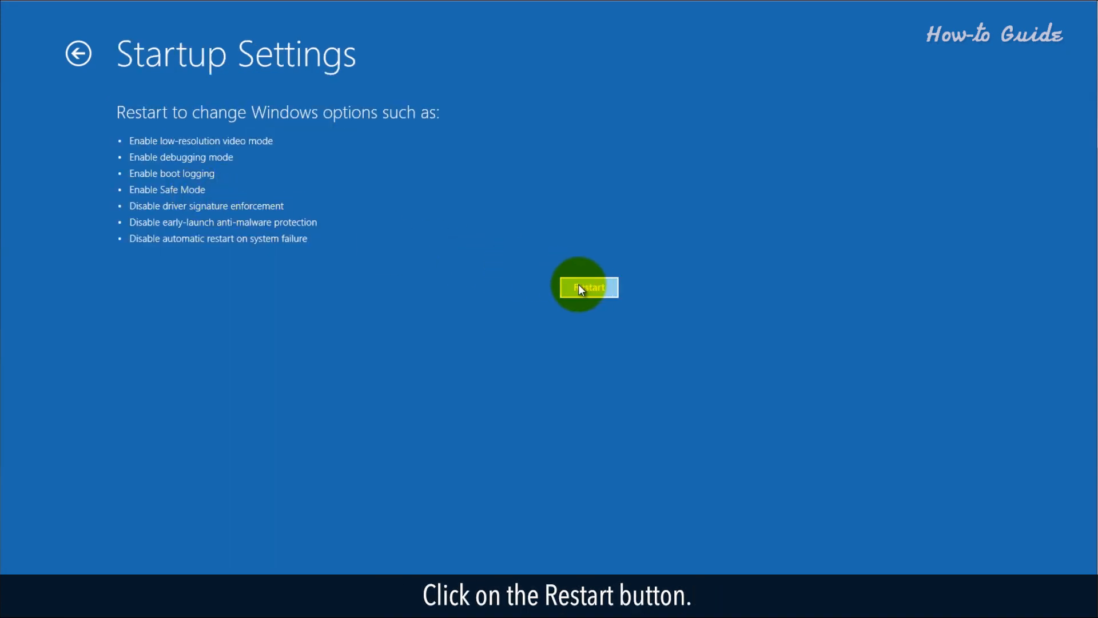
- Restart from Startup Settings and pick option 4, Enable Safe Mode
{"action": "left_click", "coordinate": [586, 287]}
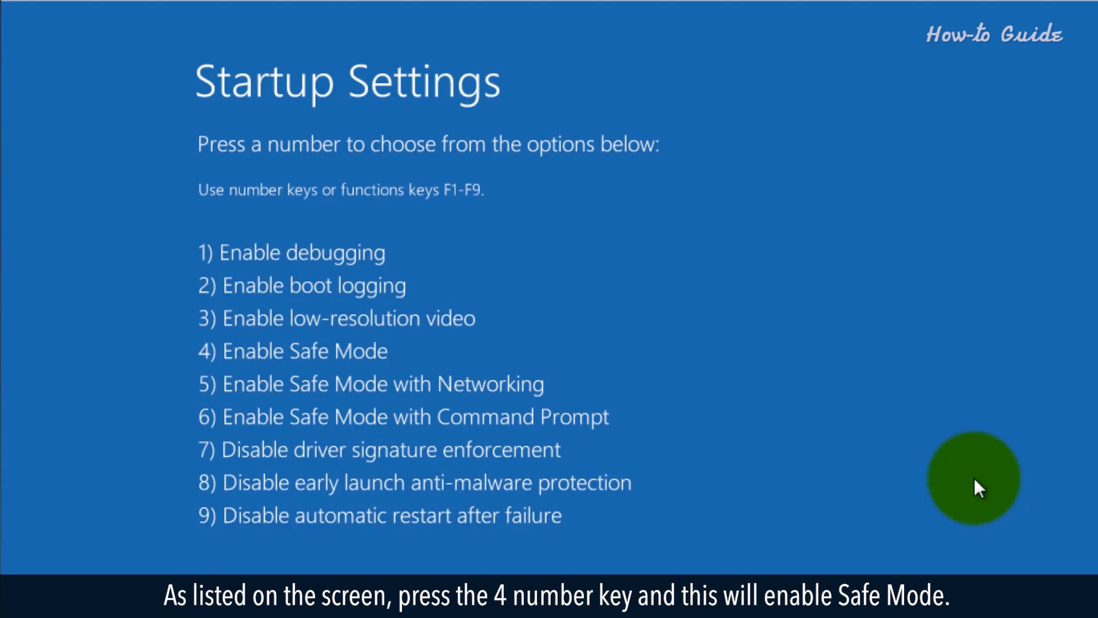
{"action": "key", "text": "4"}
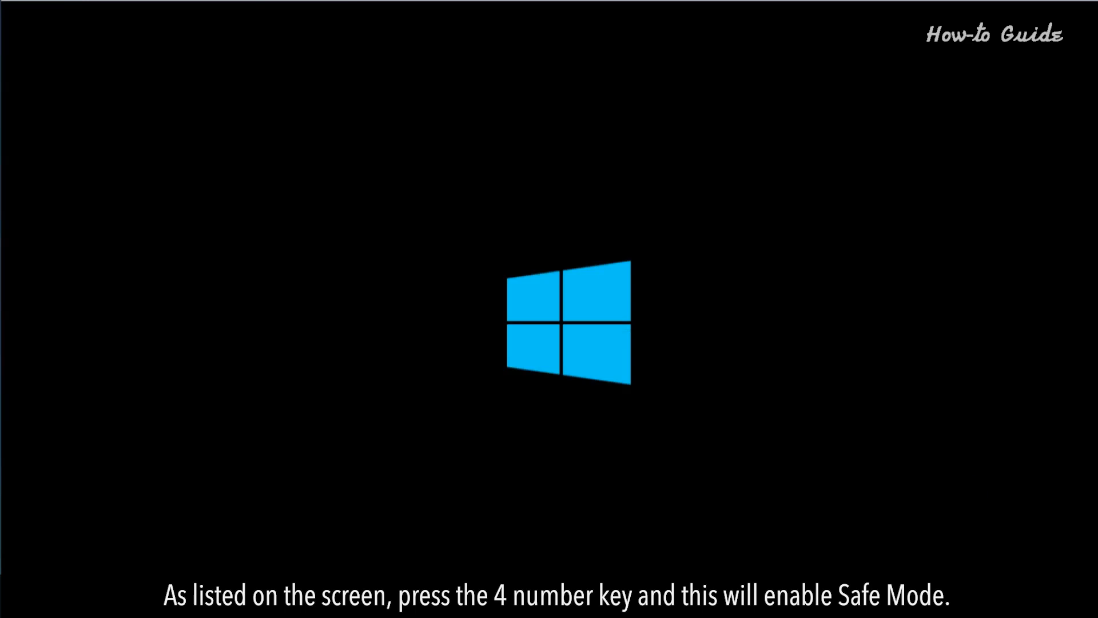